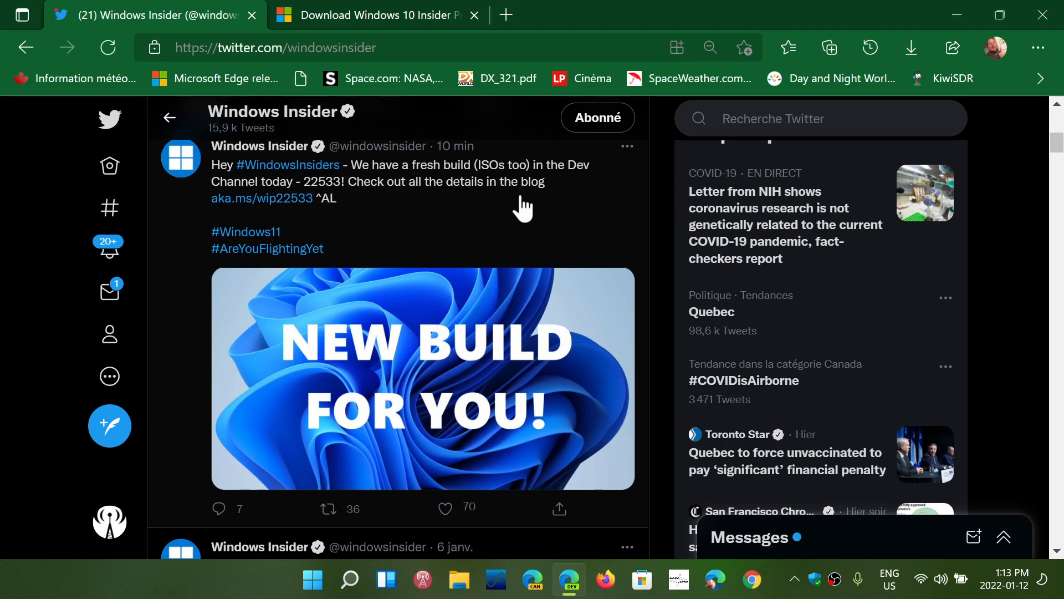
# Leave the build 22533 tweet and switch to the Download Windows 10 Insider Preview tab.
pyautogui.click(446, 508)
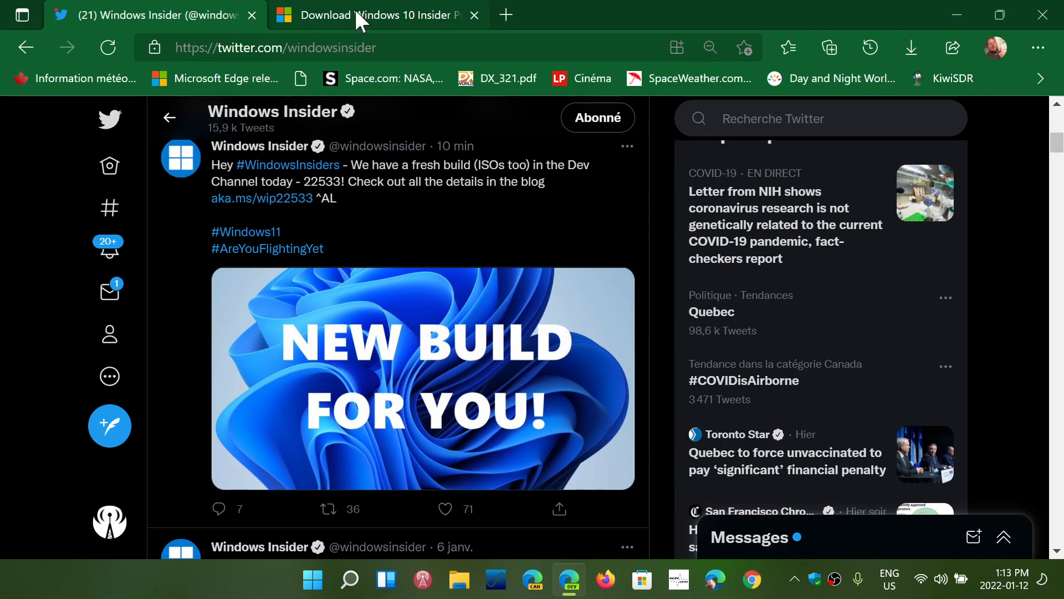
pyautogui.click(372, 15)
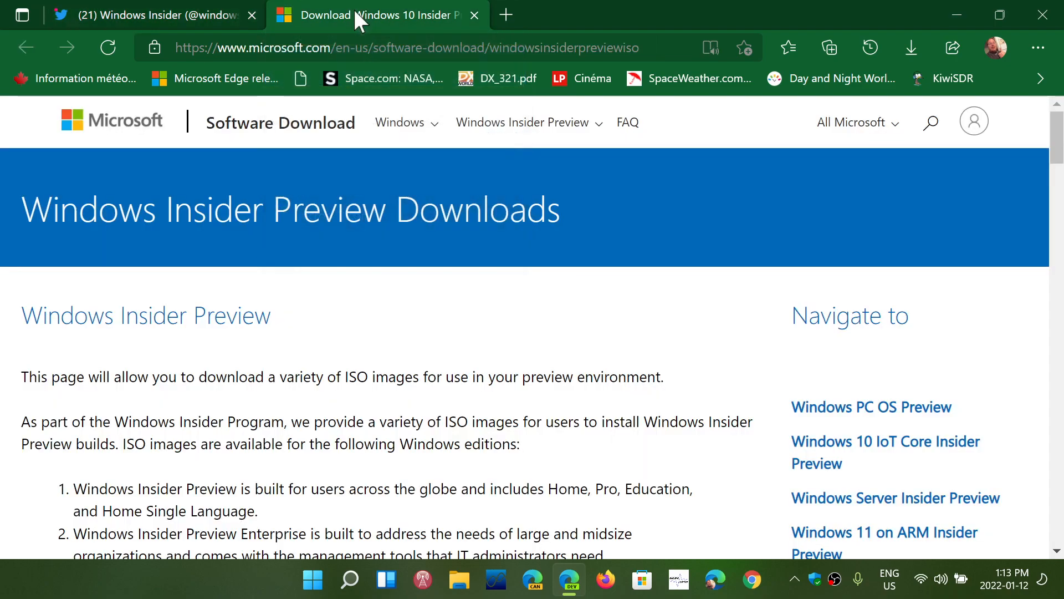
pyautogui.moveTo(600, 285)
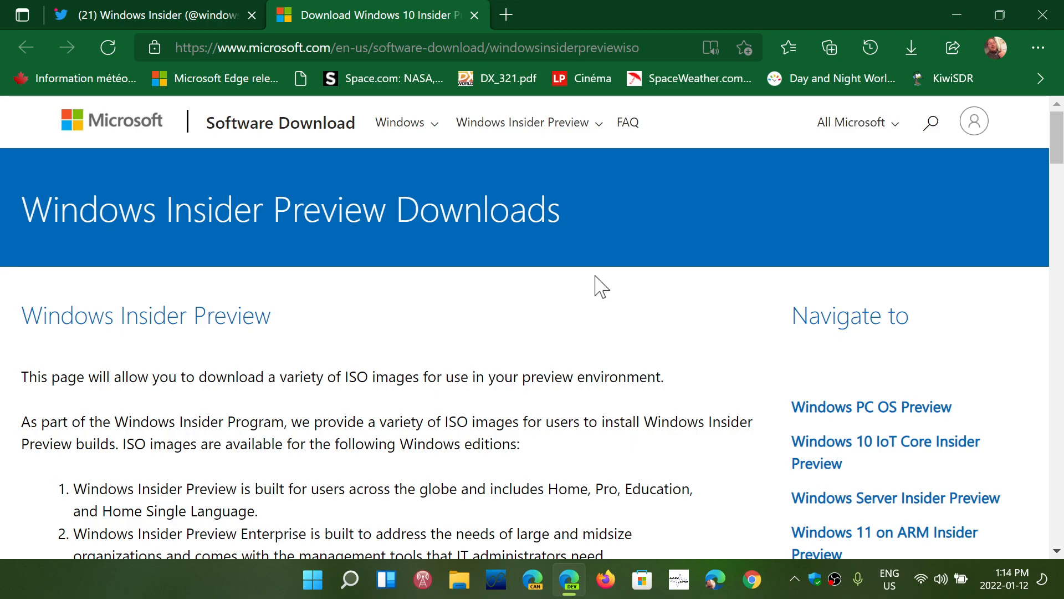
pyautogui.moveTo(687, 285)
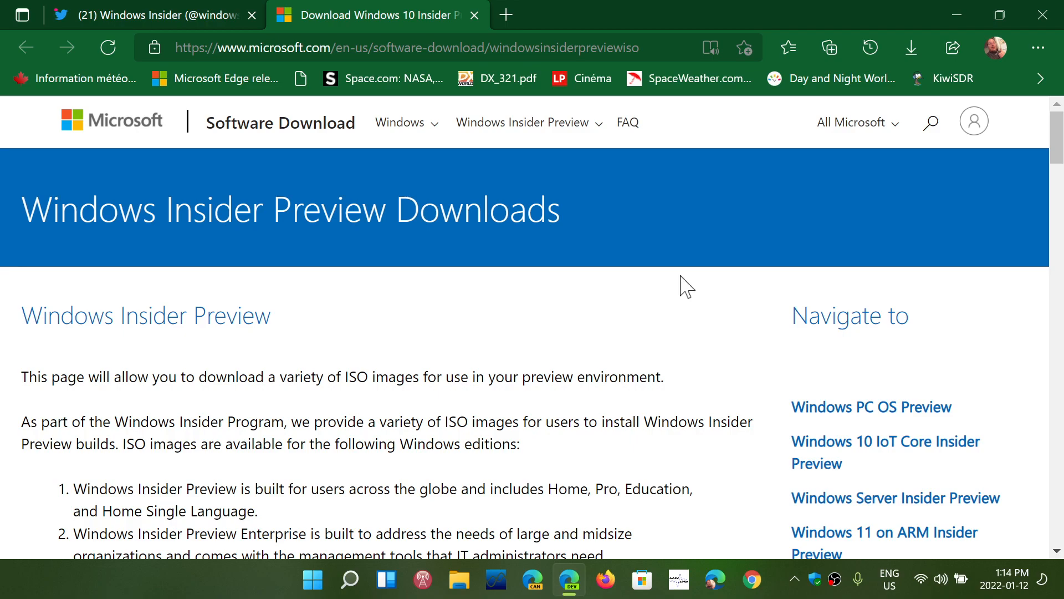
pyautogui.moveTo(674, 247)
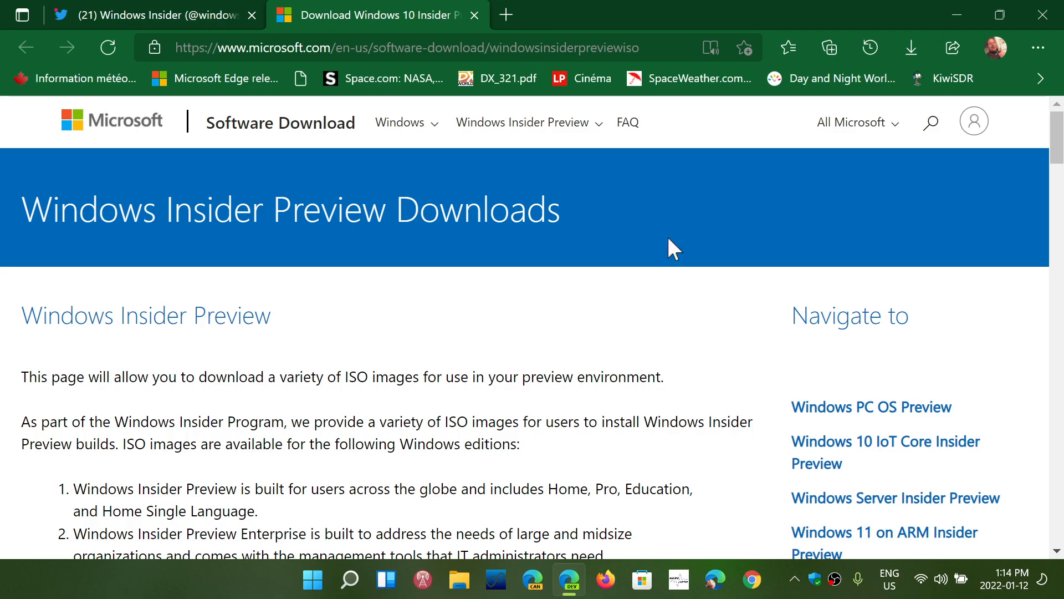
pyautogui.scroll(-3)
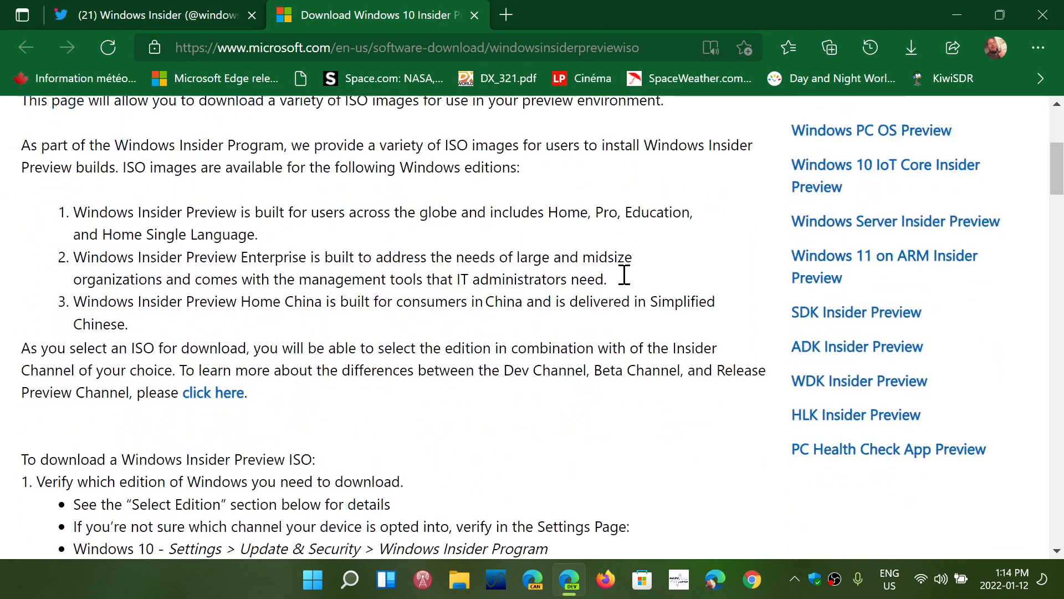
# Scroll to 'Select edition' and expand it to list editions, including Dev Channel Build 22533.
pyautogui.scroll(-3)
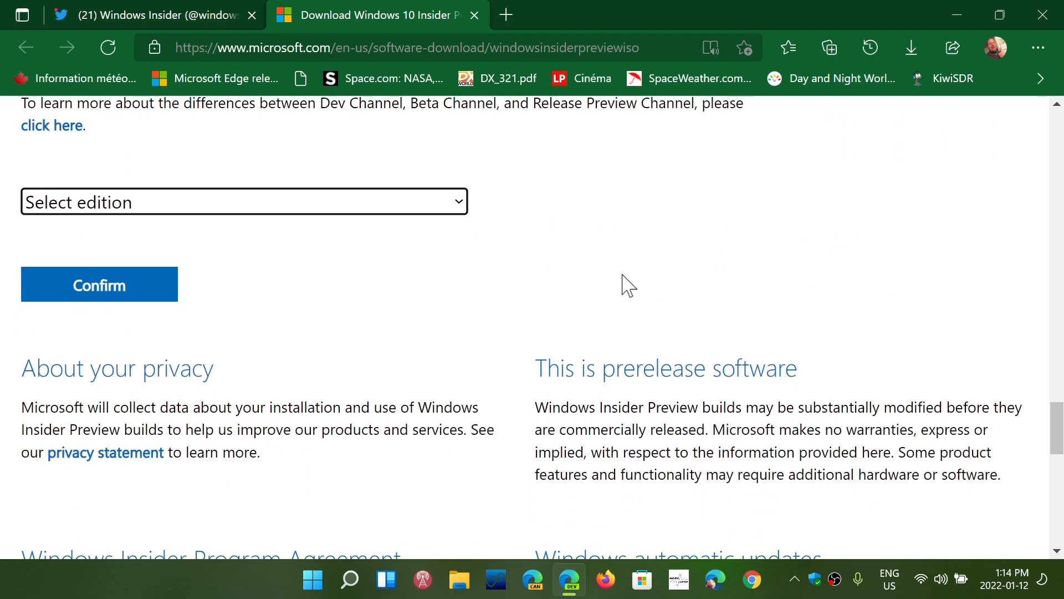
pyautogui.click(244, 201)
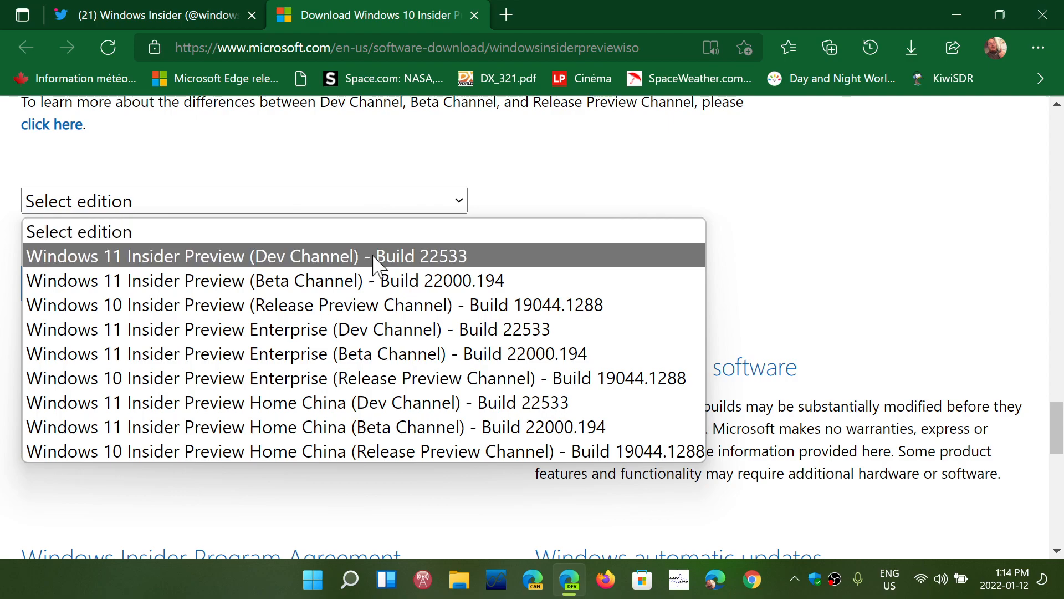
pyautogui.moveTo(238, 263)
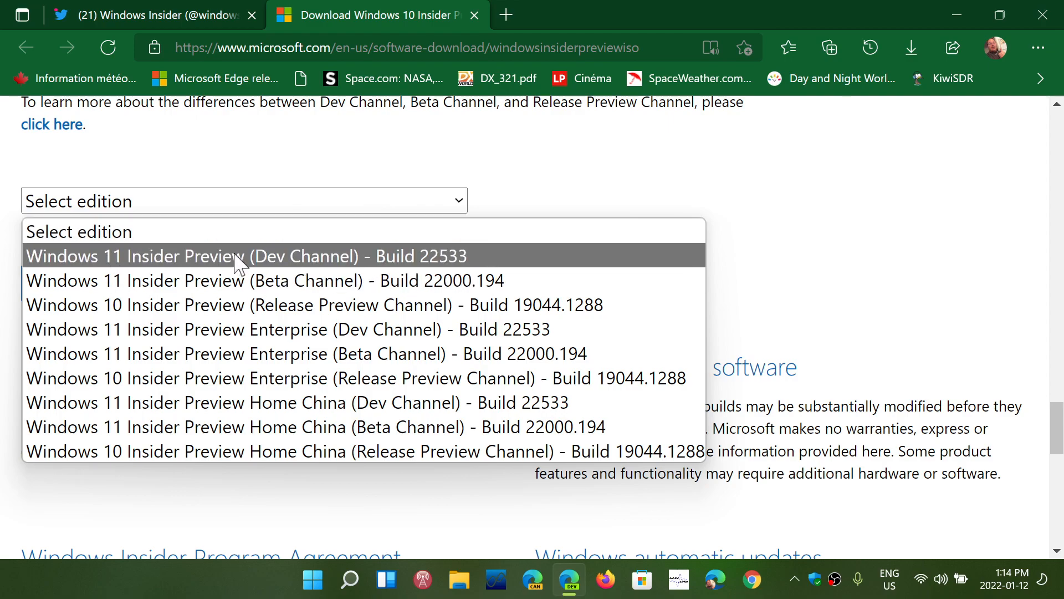
pyautogui.moveTo(425, 264)
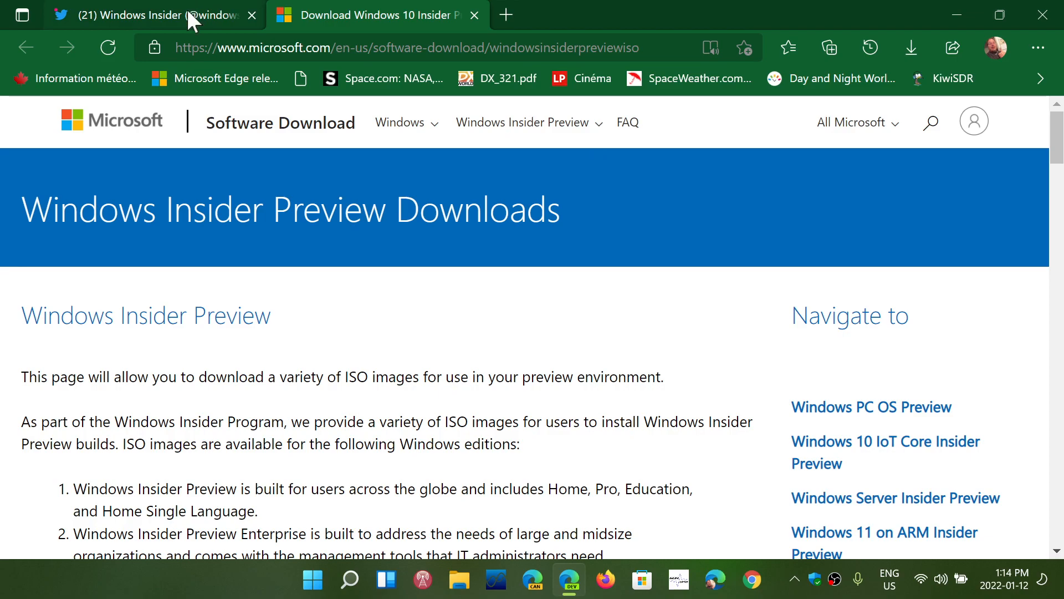
# Close the edition list unselected and return to the Windows Insider build 22533 tweet.
pyautogui.click(136, 14)
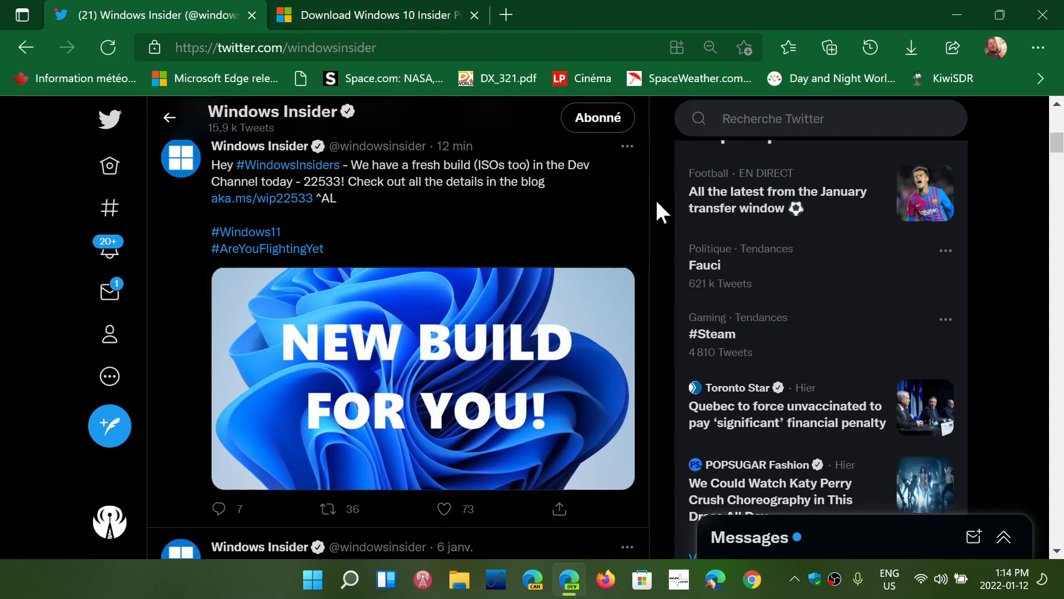
pyautogui.click(445, 509)
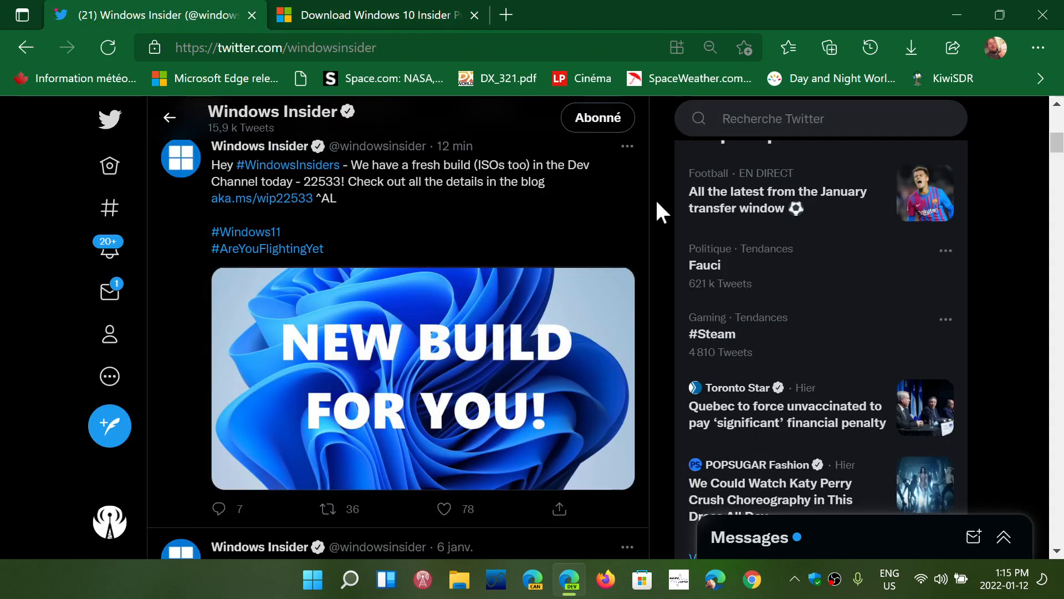